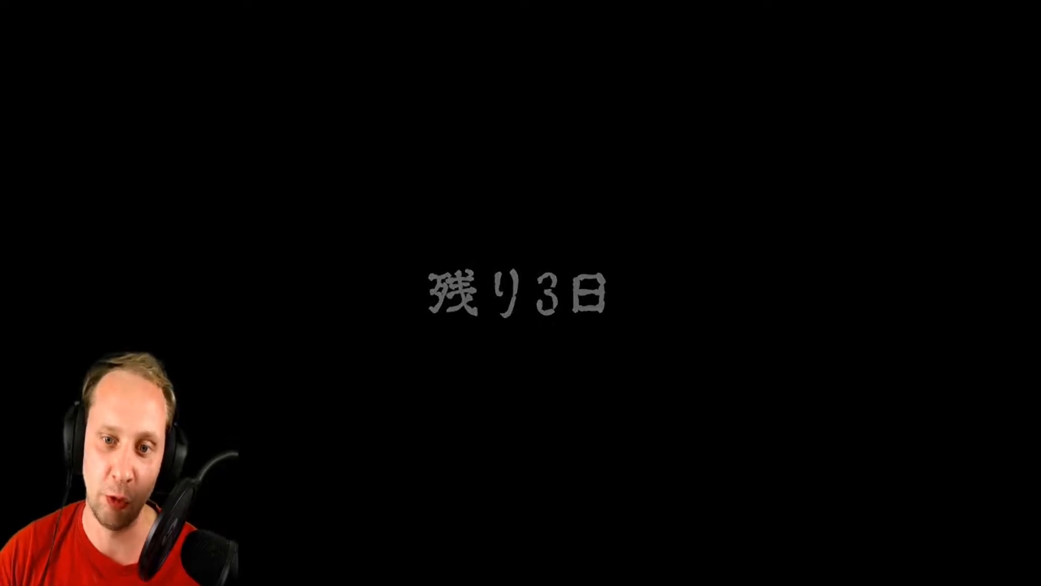
click(520, 524)
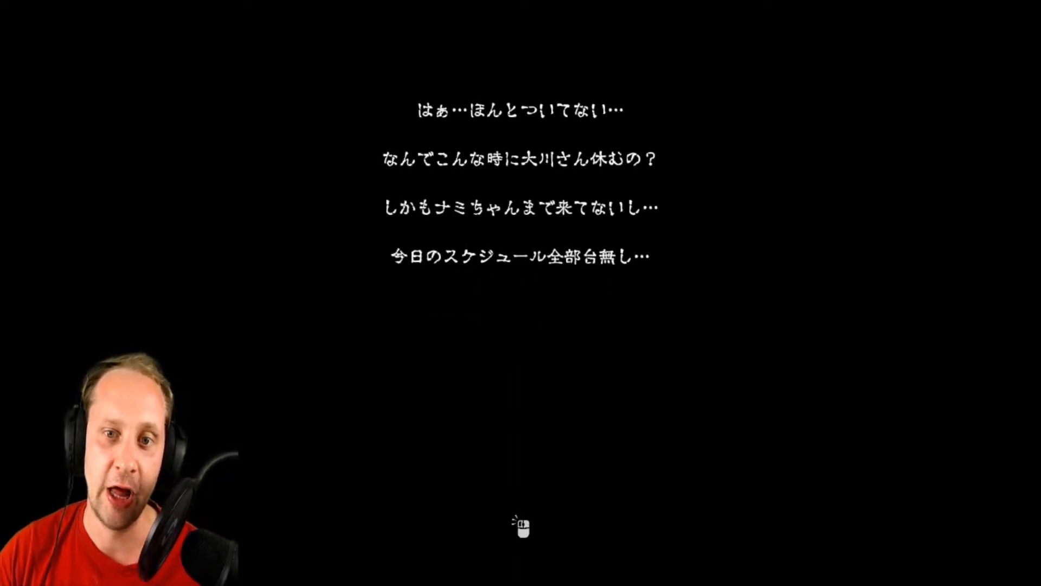
click(520, 524)
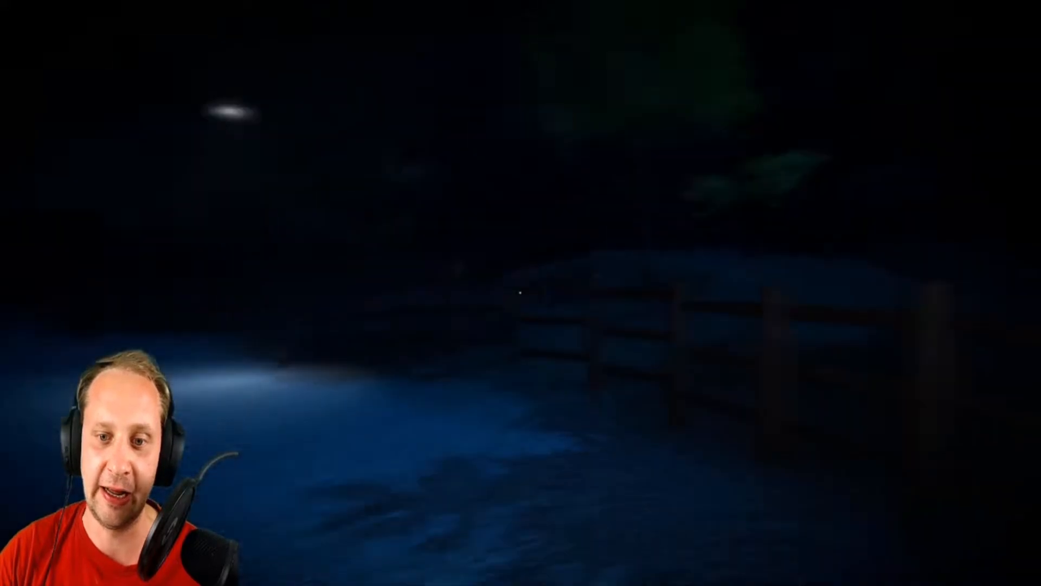